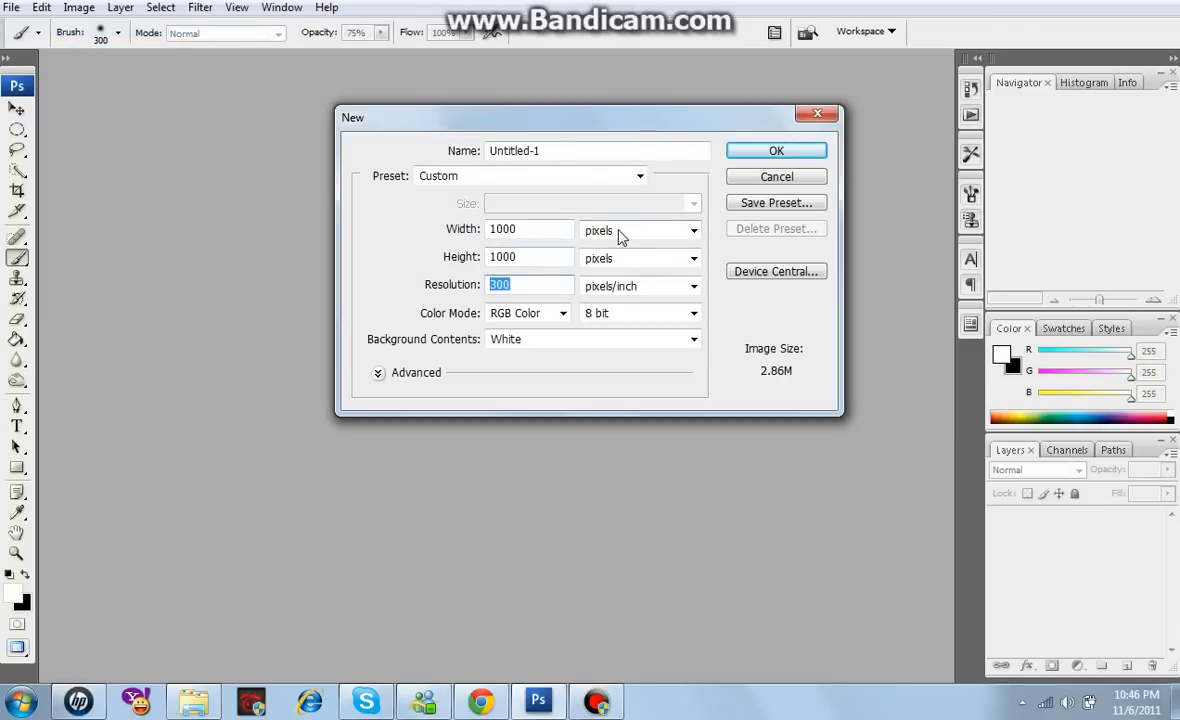
Create the new 1000 by 1000 pixel white document
left_click(776, 150)
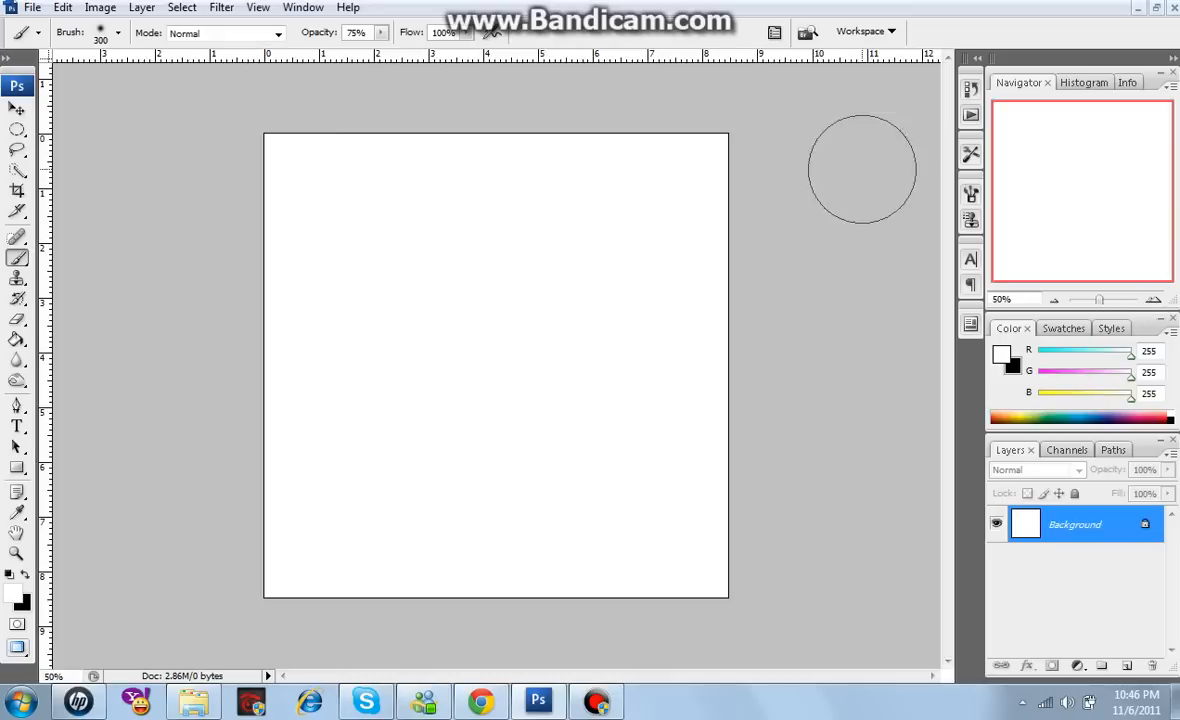
mouse_move(612, 650)
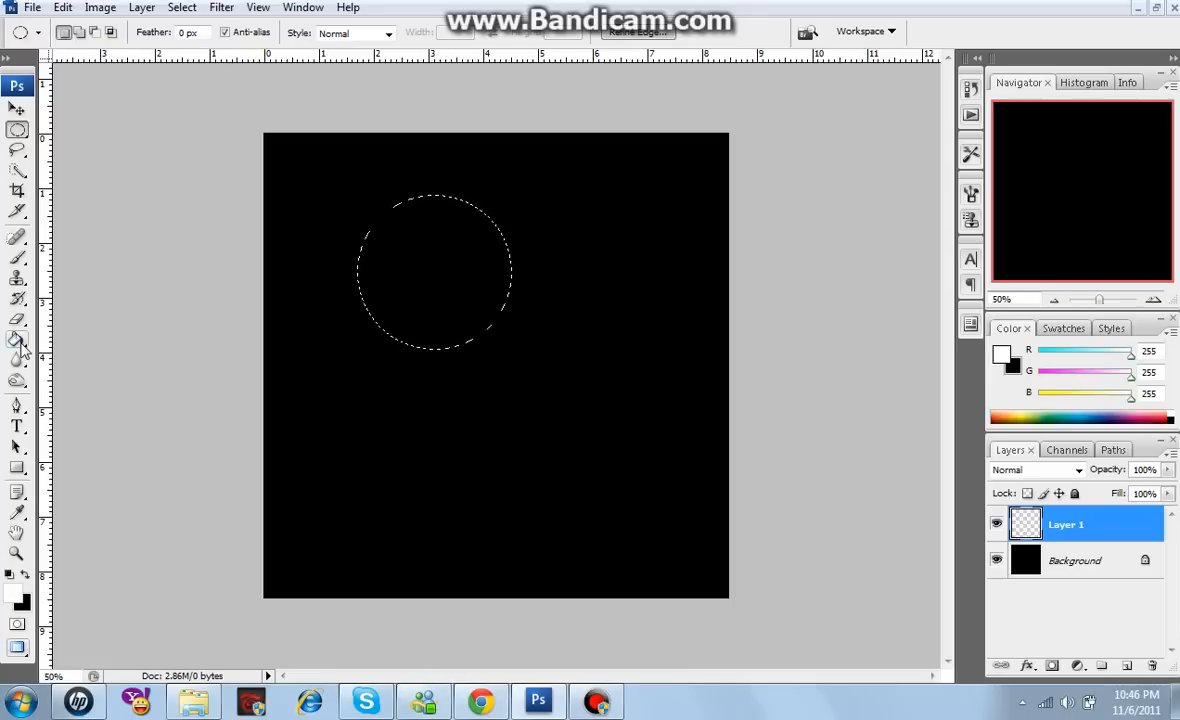
Switch to the Brush tool for painting a soft edge
left_click(16, 236)
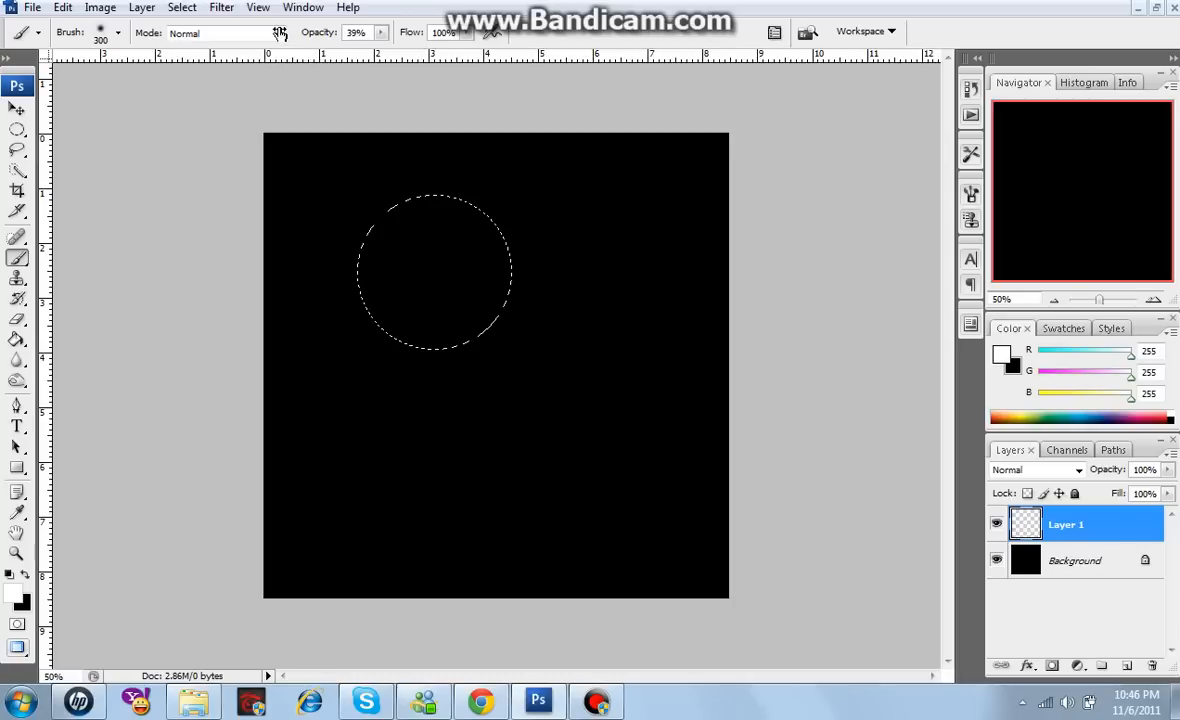
Paint a soft white glow along the circular selection's rim at low opacity
left_click(344, 184)
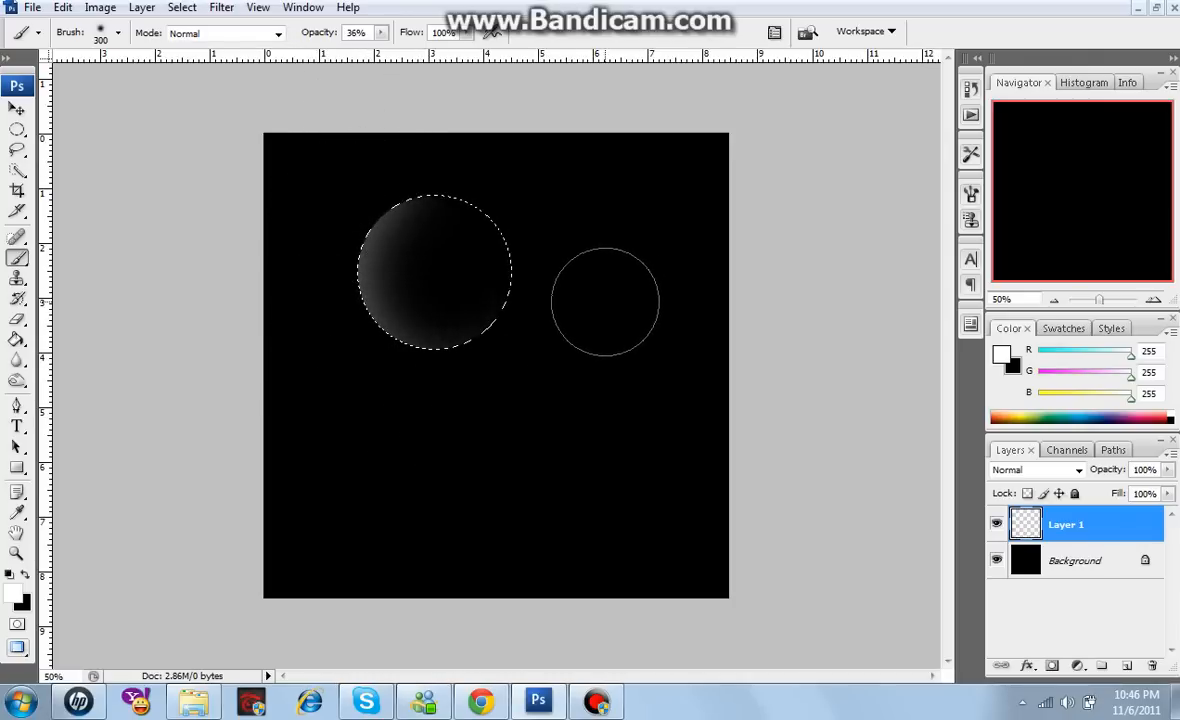
left_click_drag(604, 300, 572, 200)
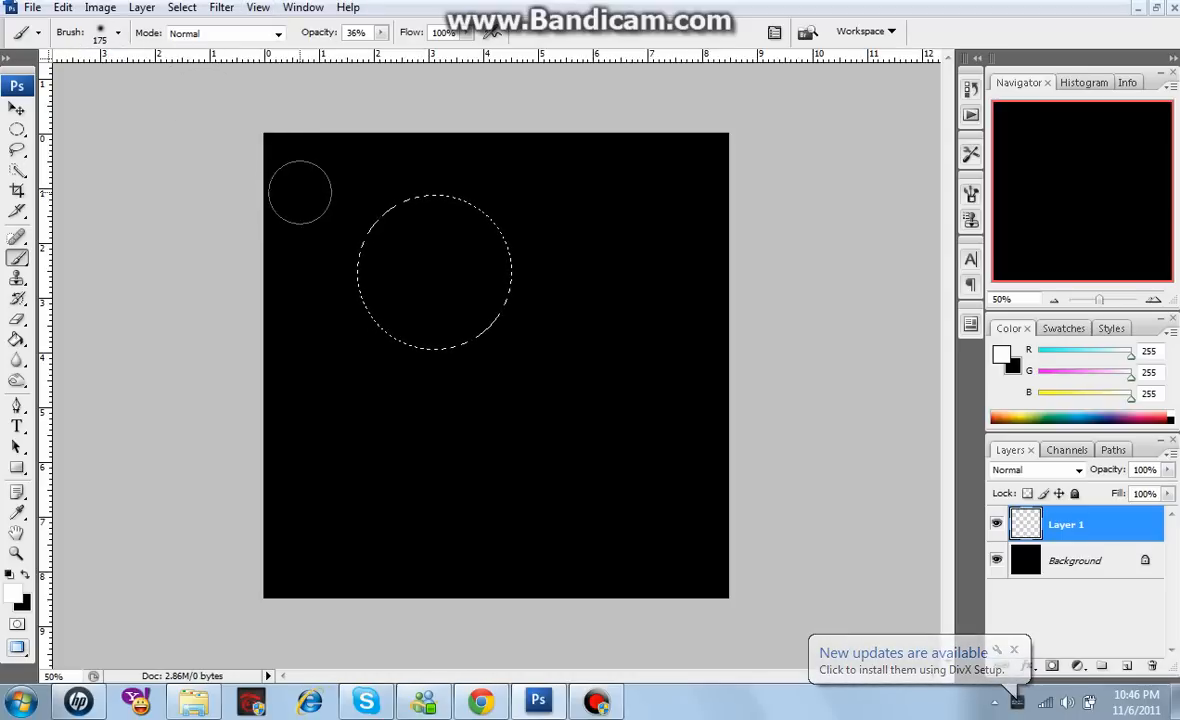
left_click_drag(300, 190, 344, 224)
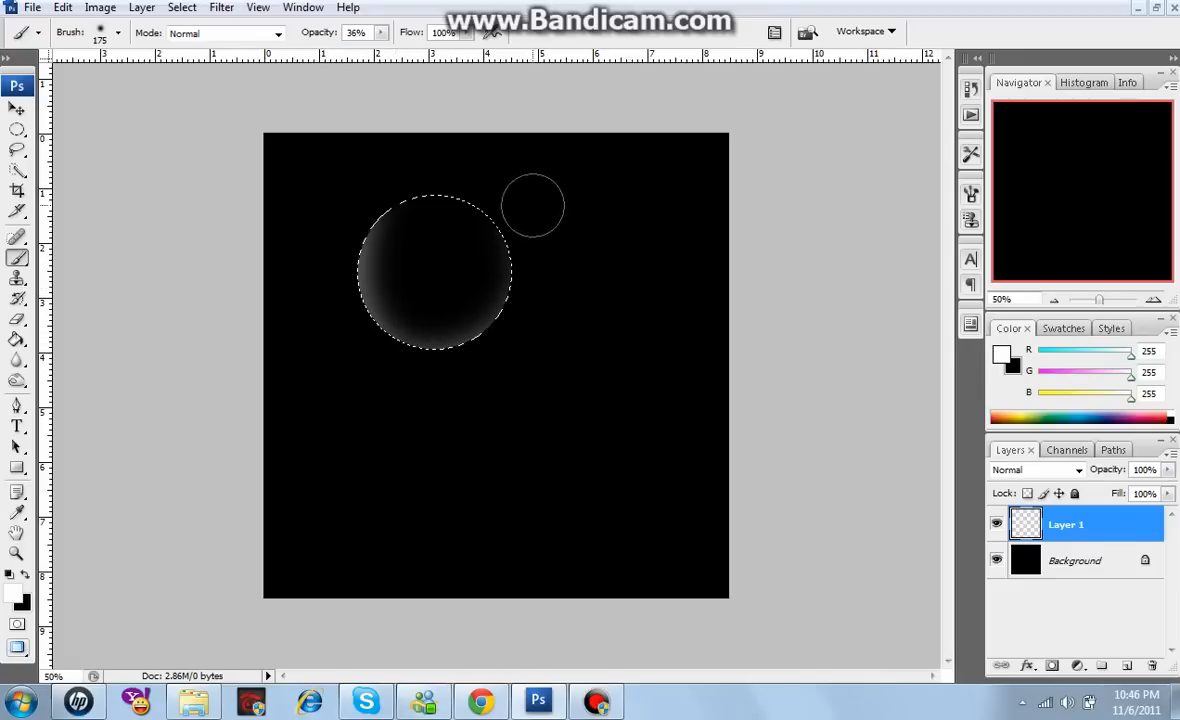
mouse_move(402, 168)
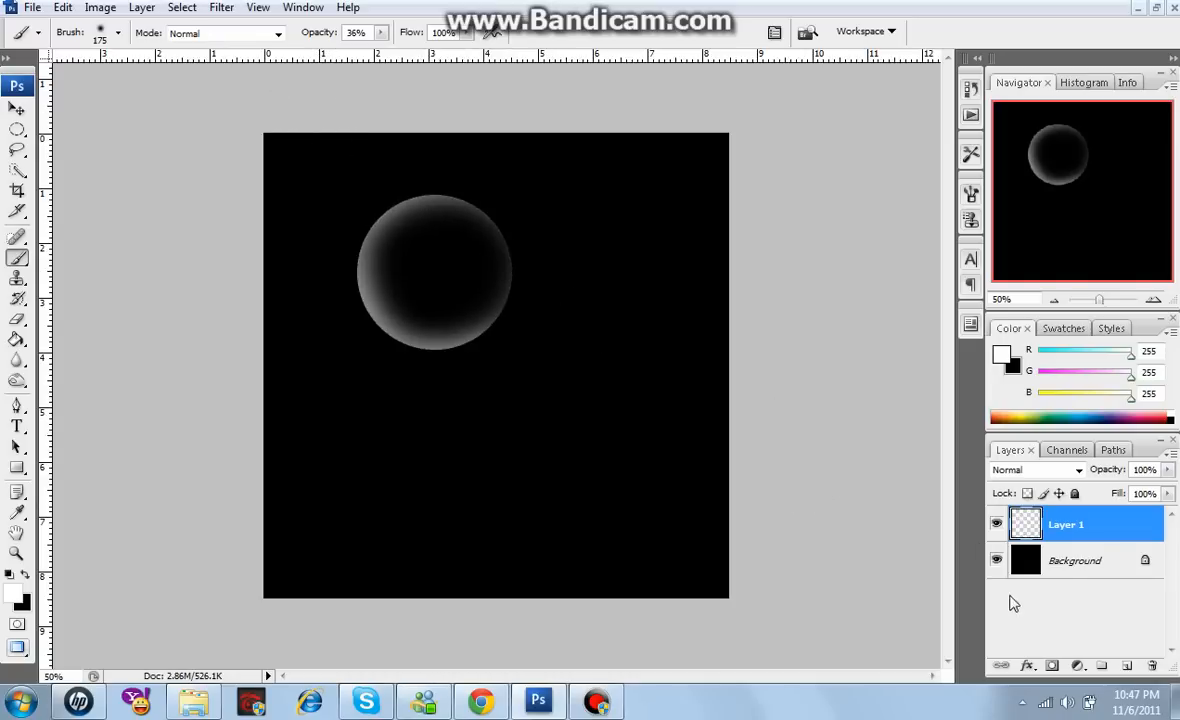
Hide the black Background layer and invert Layer 1 to a grey bubble on transparency
left_click(996, 560)
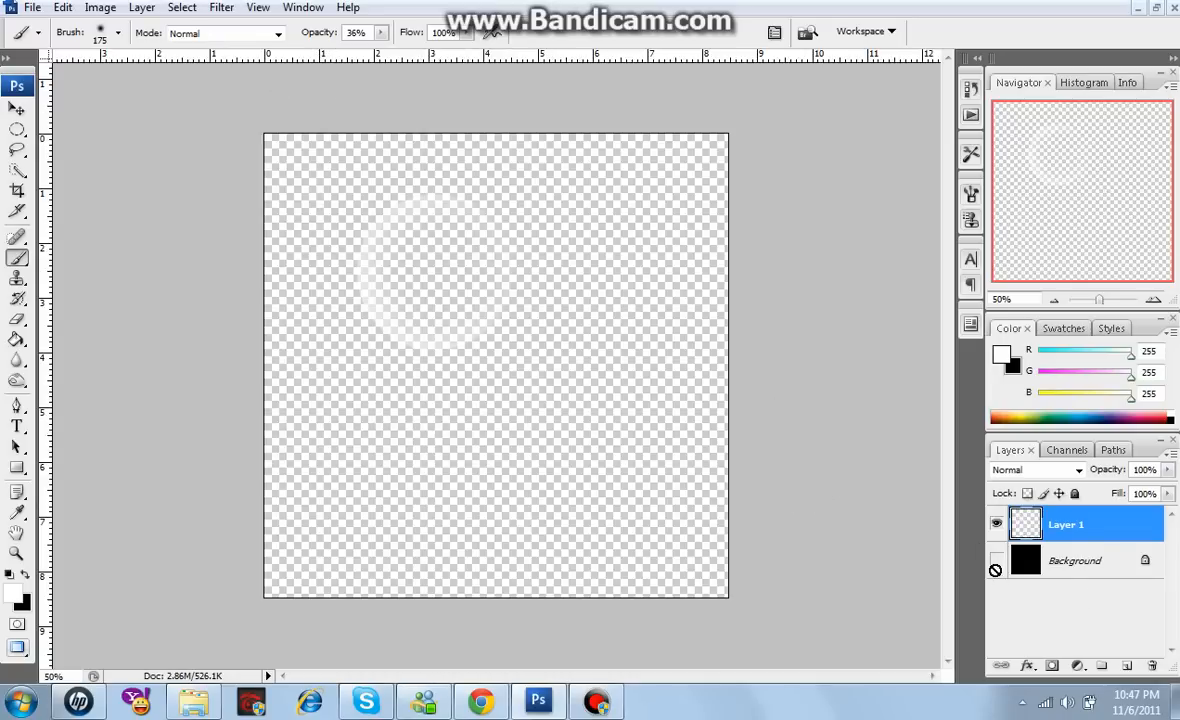
left_click(430, 270)
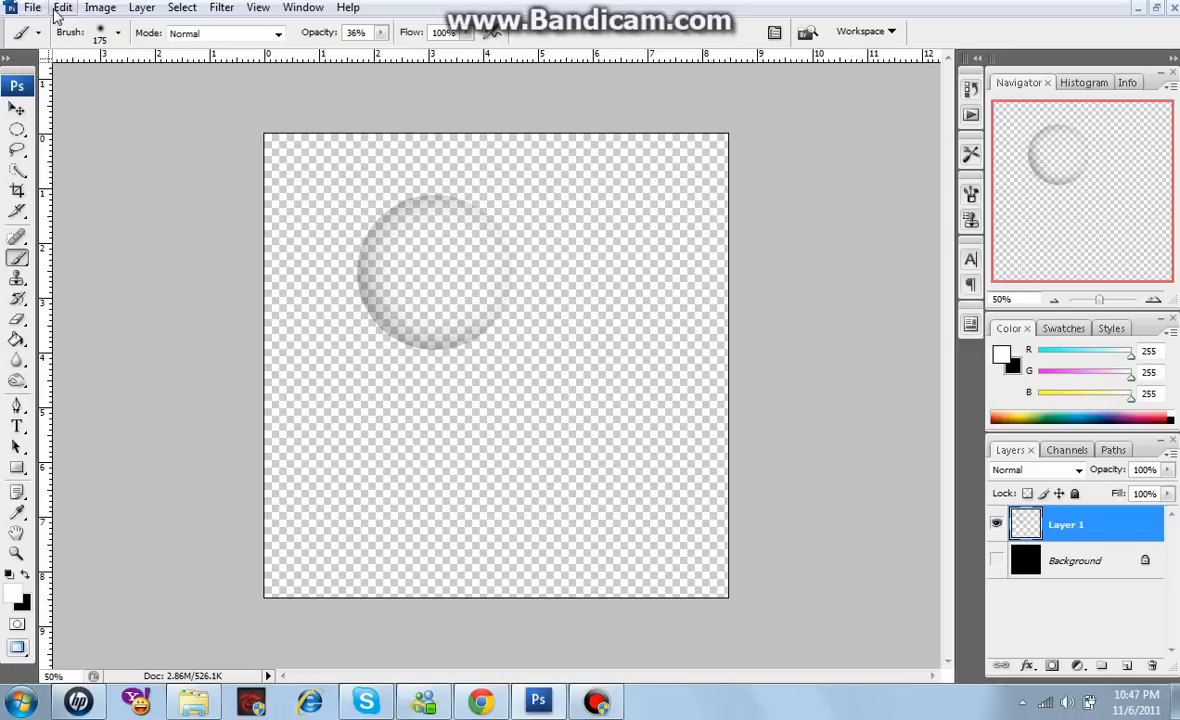
Define the bubble as a brush preset named 'Brush' via Edit > Define Brush Preset
left_click(64, 8)
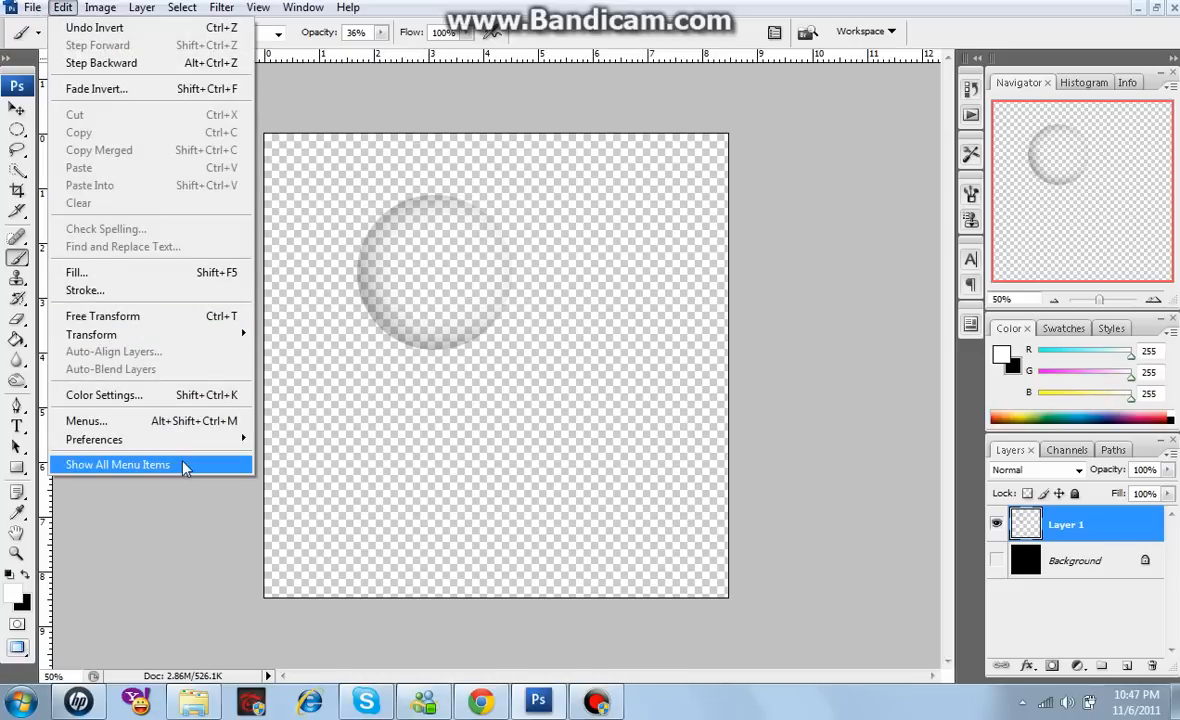
left_click(116, 464)
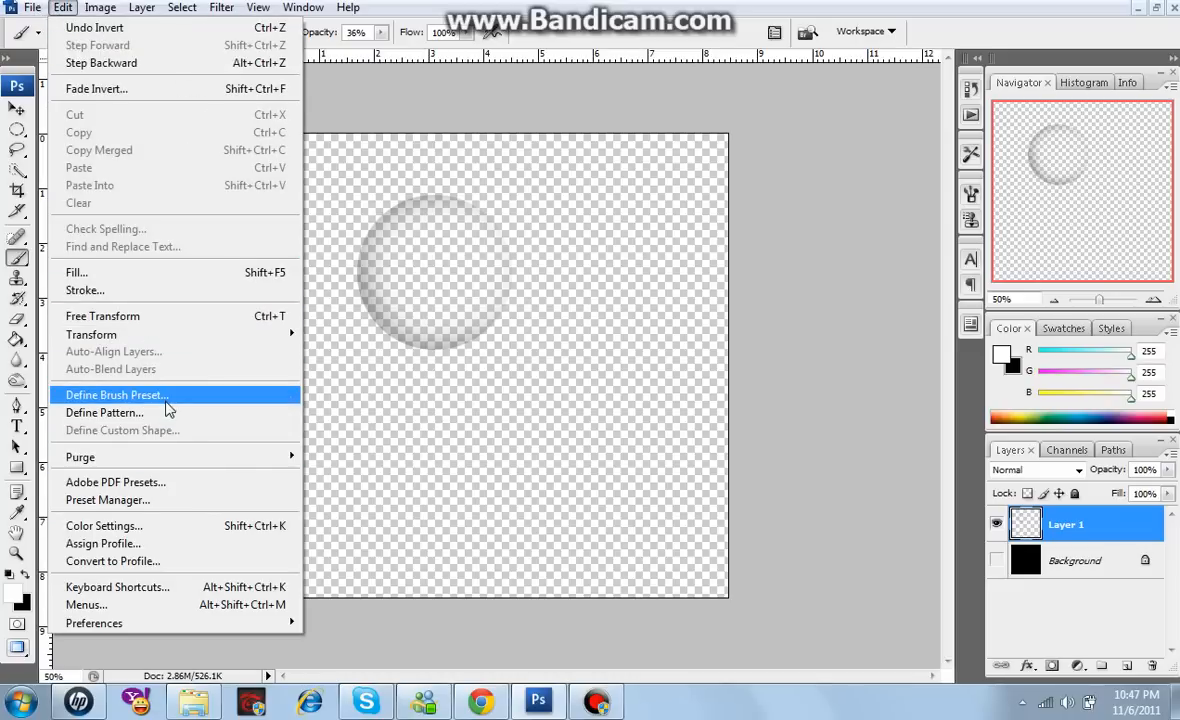
left_click(116, 394)
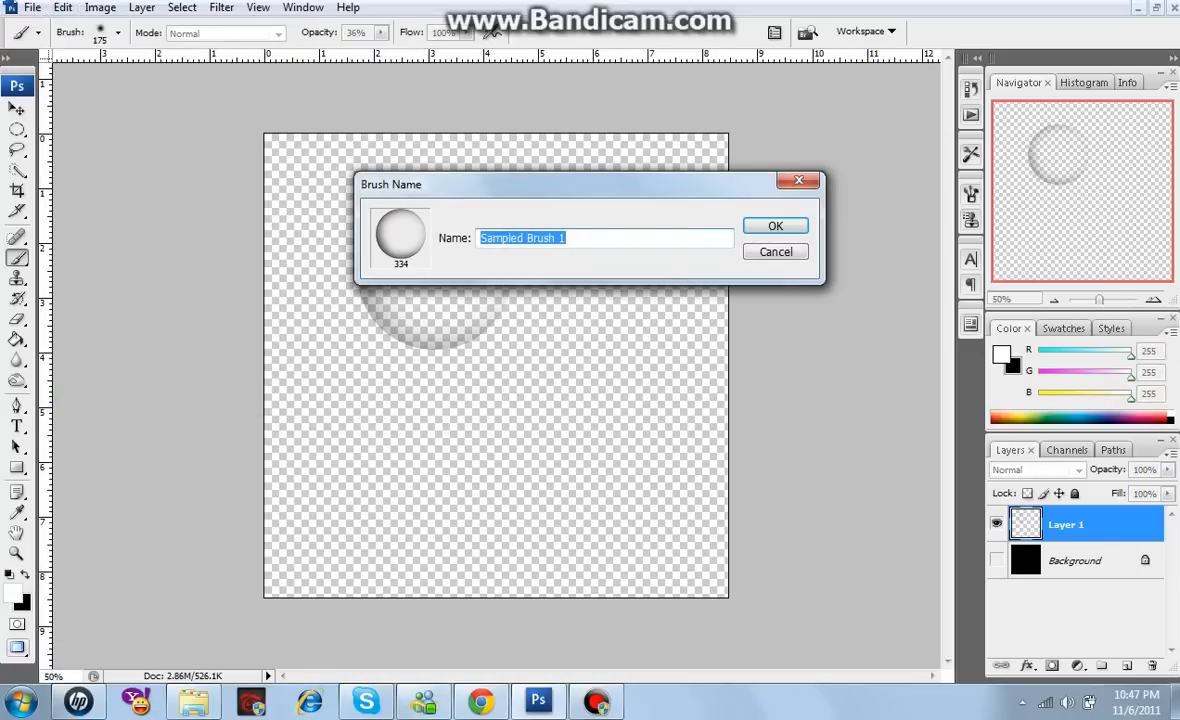
type("Brush")
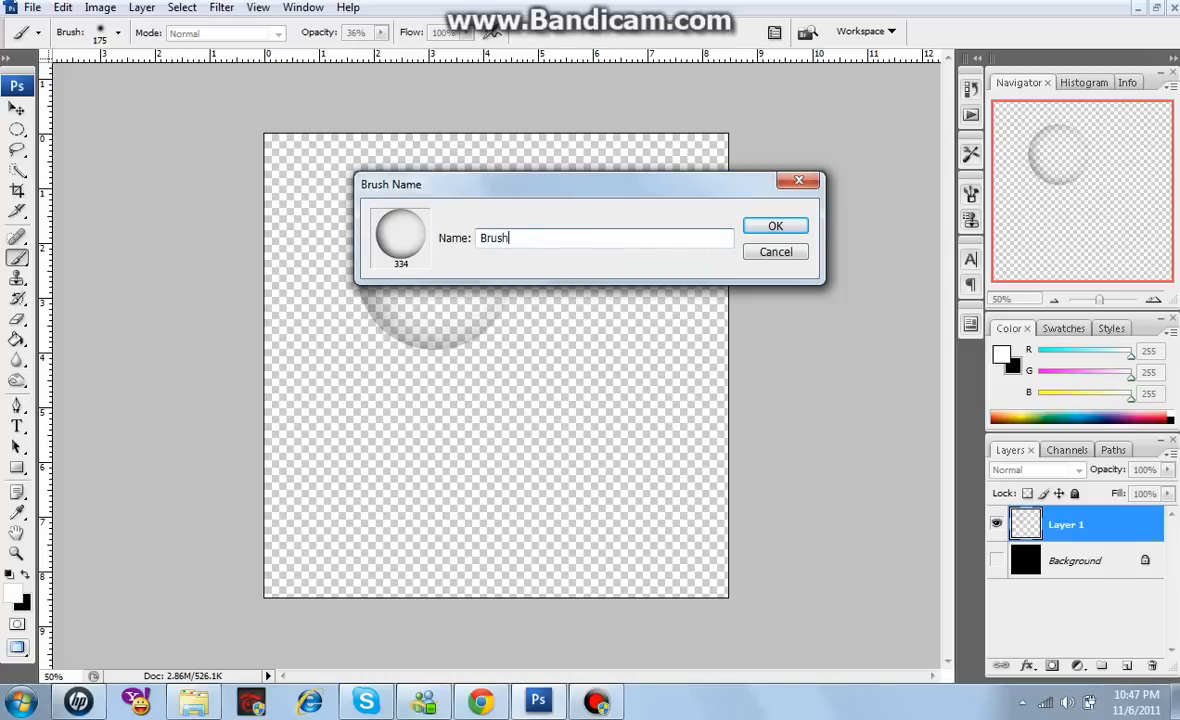
left_click(776, 224)
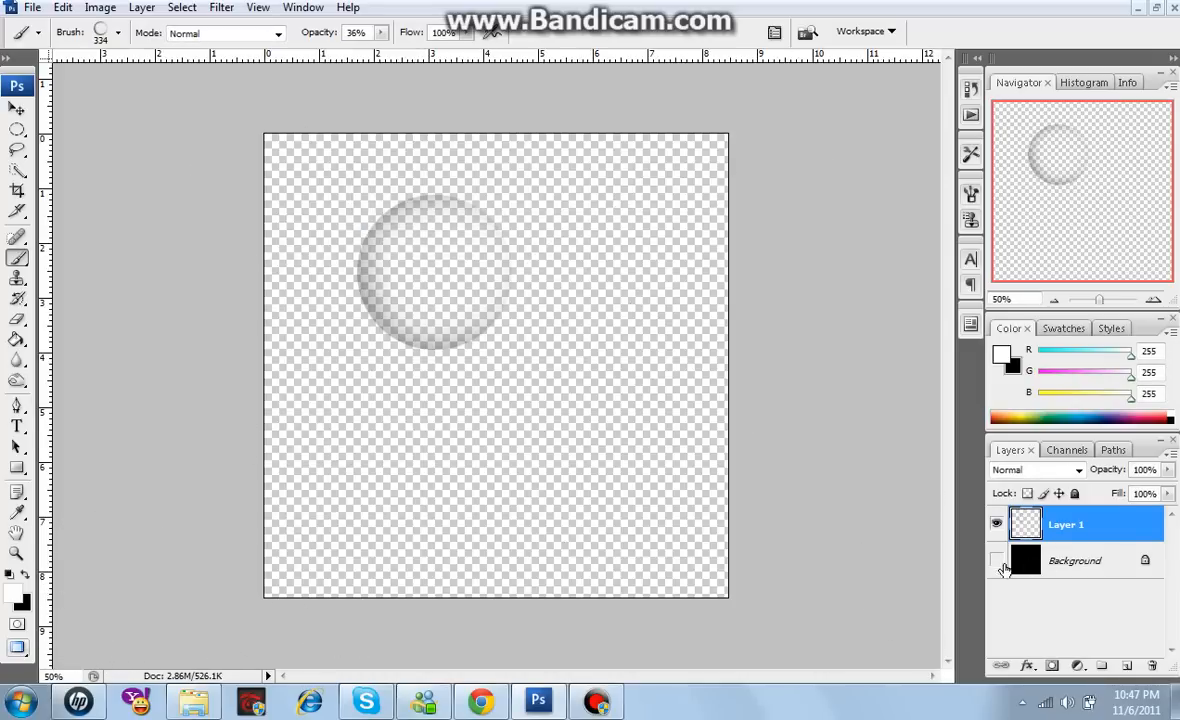
Show the black background again and stamp a translucent bubble onto the canvas
left_click(998, 560)
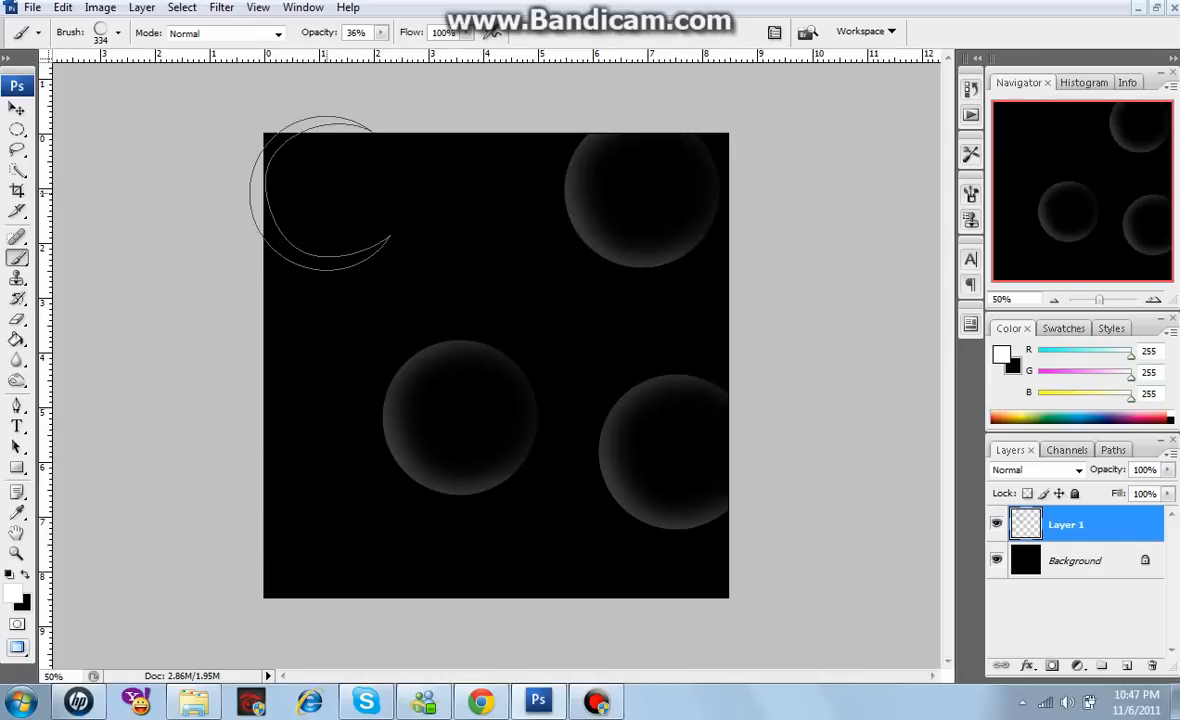
left_click(424, 244)
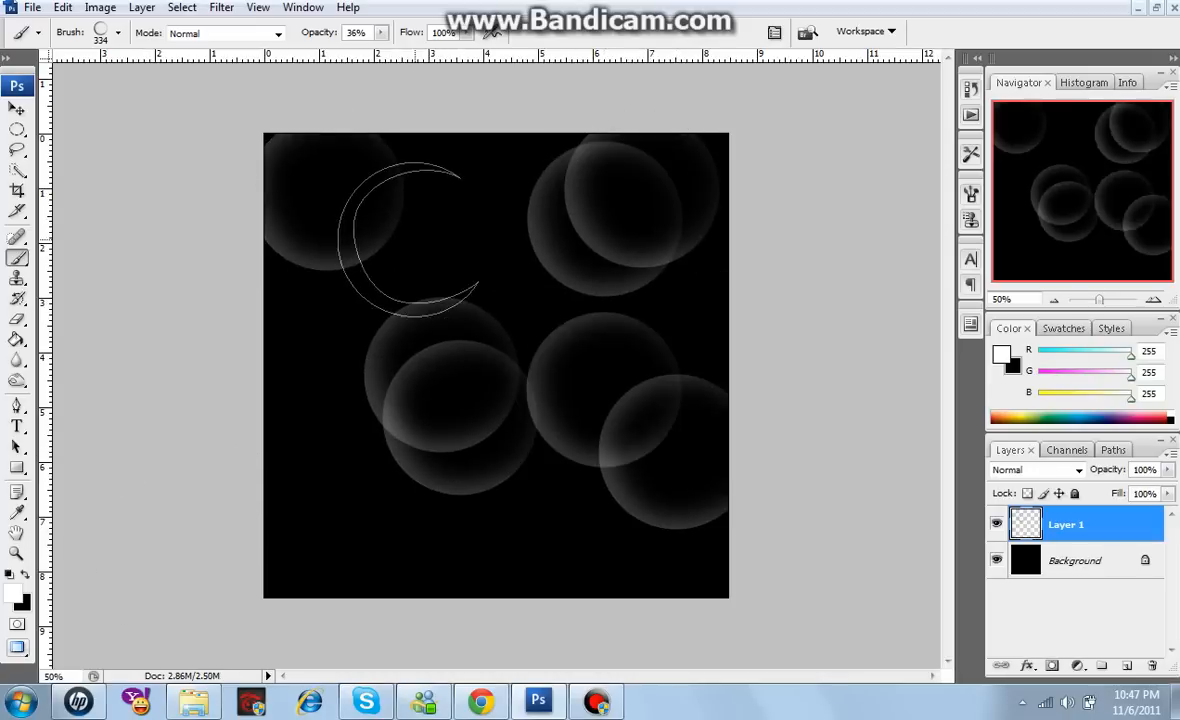